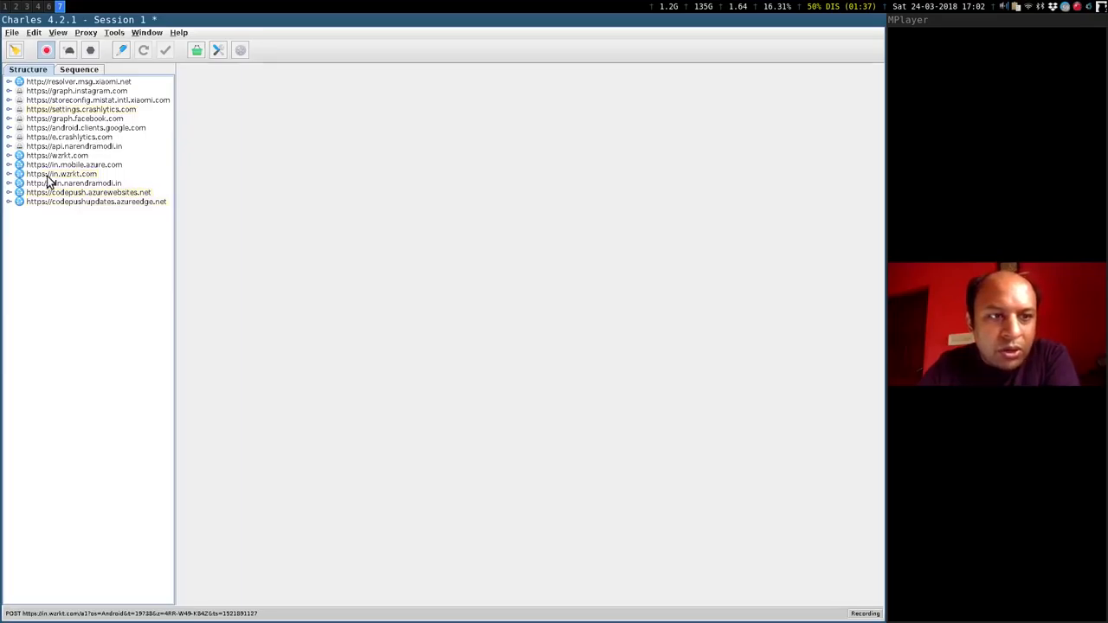
pyautogui.click(62, 173)
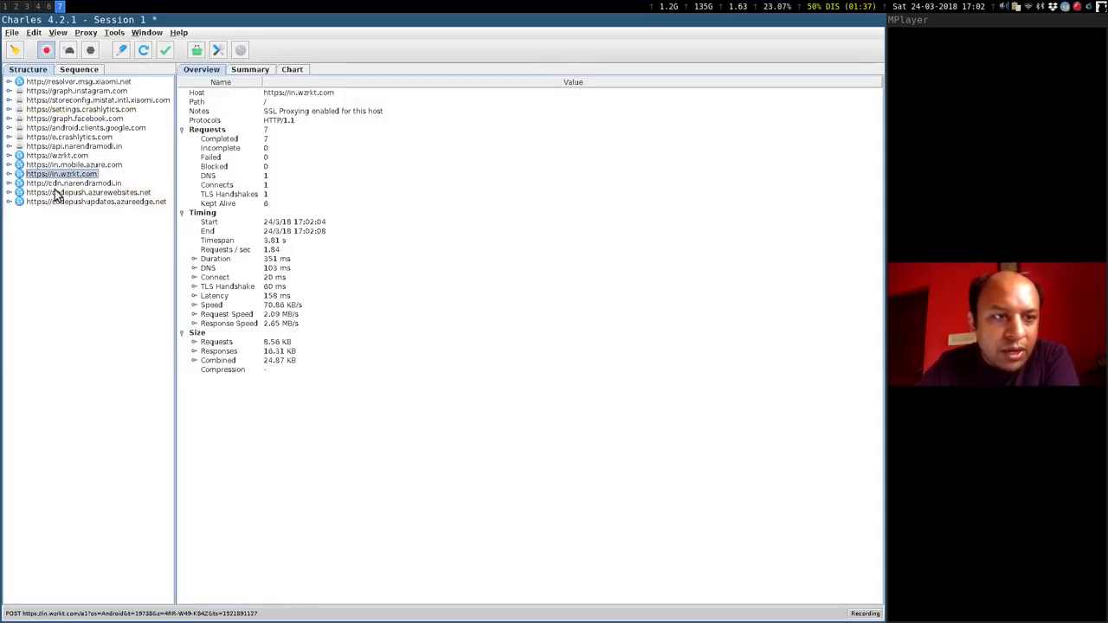
pyautogui.click(8, 173)
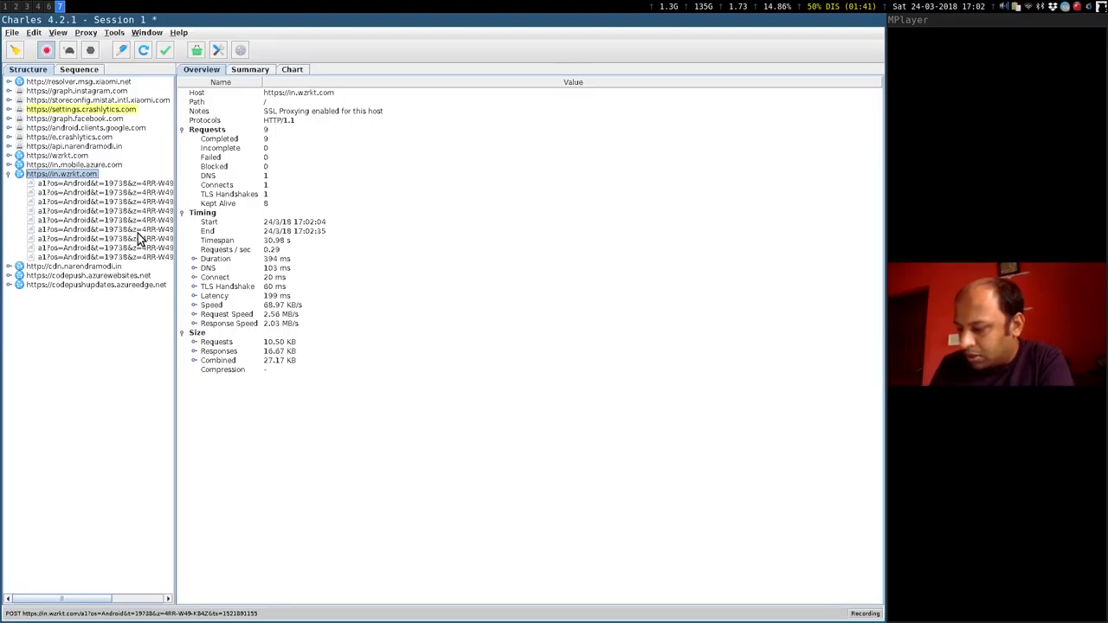
pyautogui.click(76, 90)
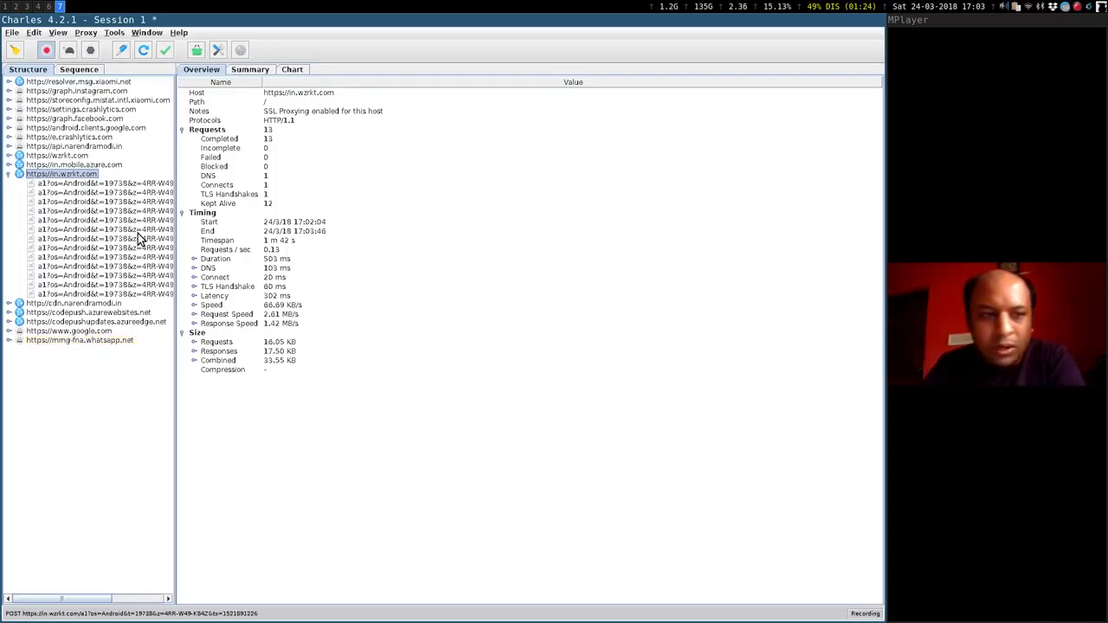
pyautogui.moveTo(68, 198)
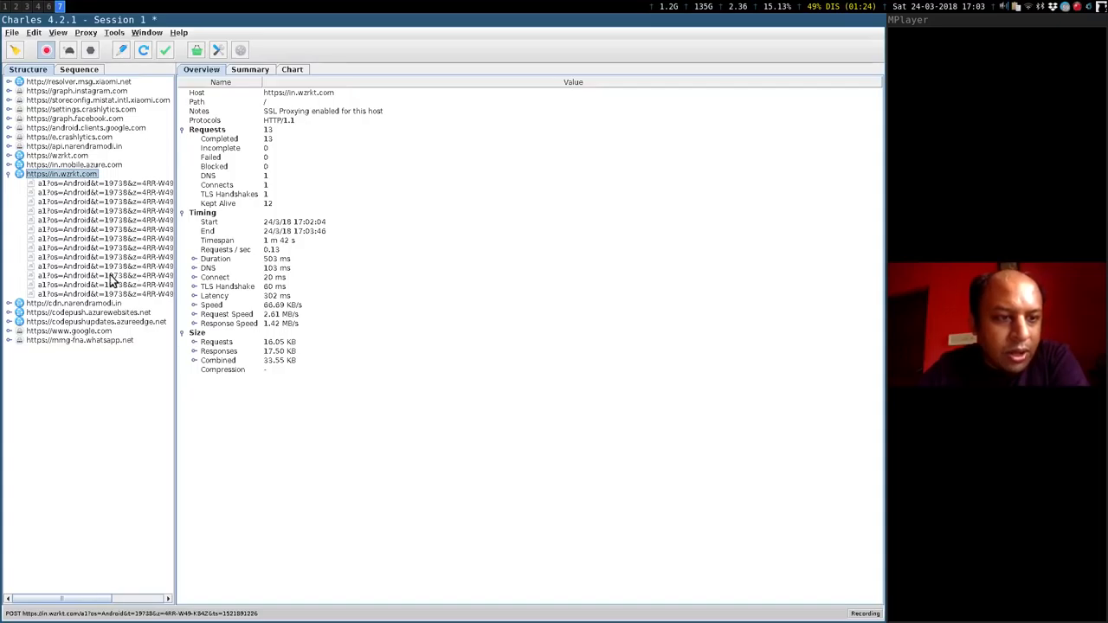
# Step: Show the most recent a1?os=Android request's body in the Contents JSON view with its two objects
pyautogui.click(104, 266)
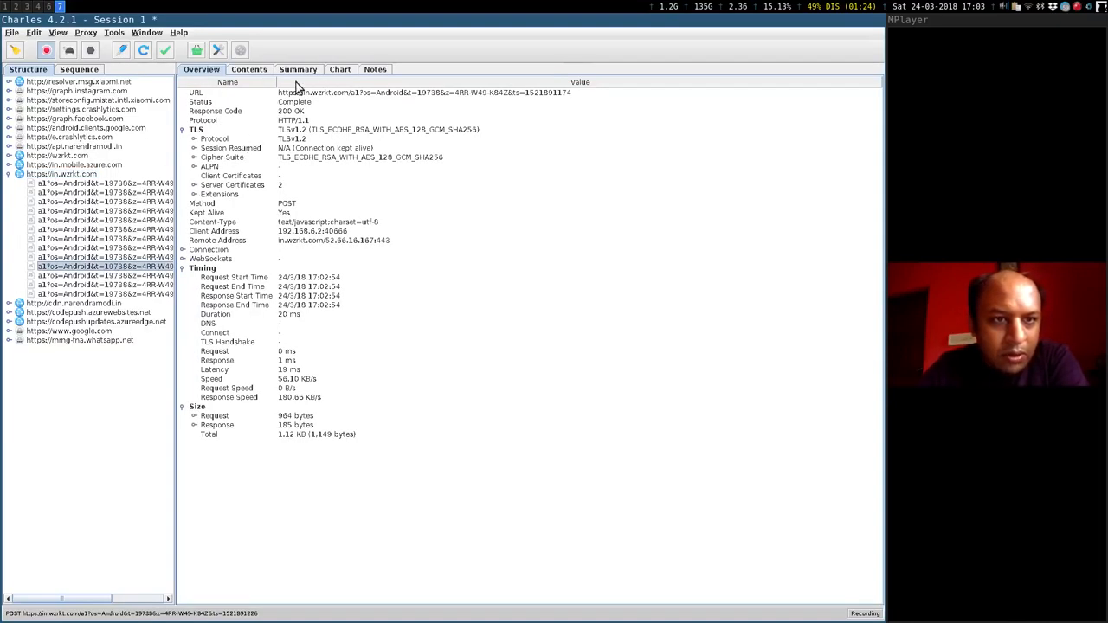
pyautogui.click(249, 69)
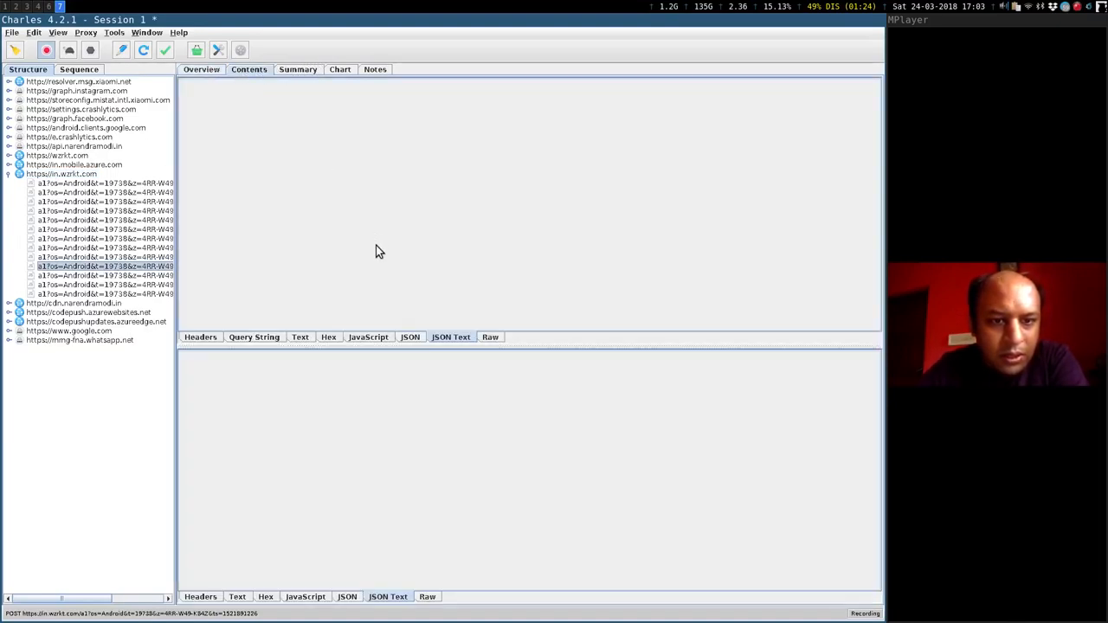
pyautogui.click(409, 336)
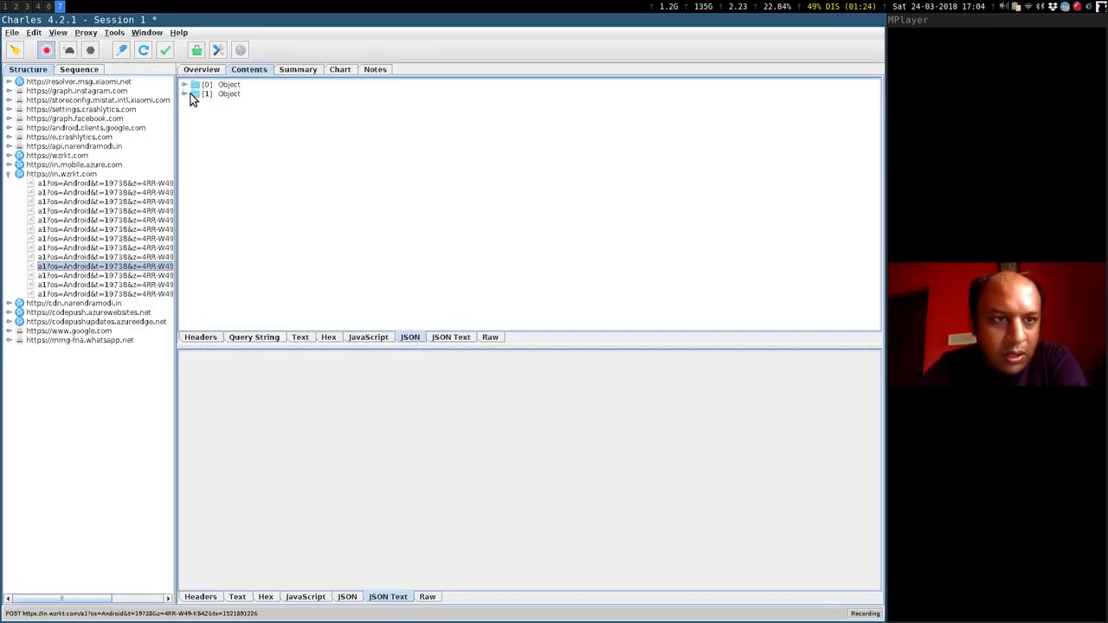
pyautogui.click(184, 94)
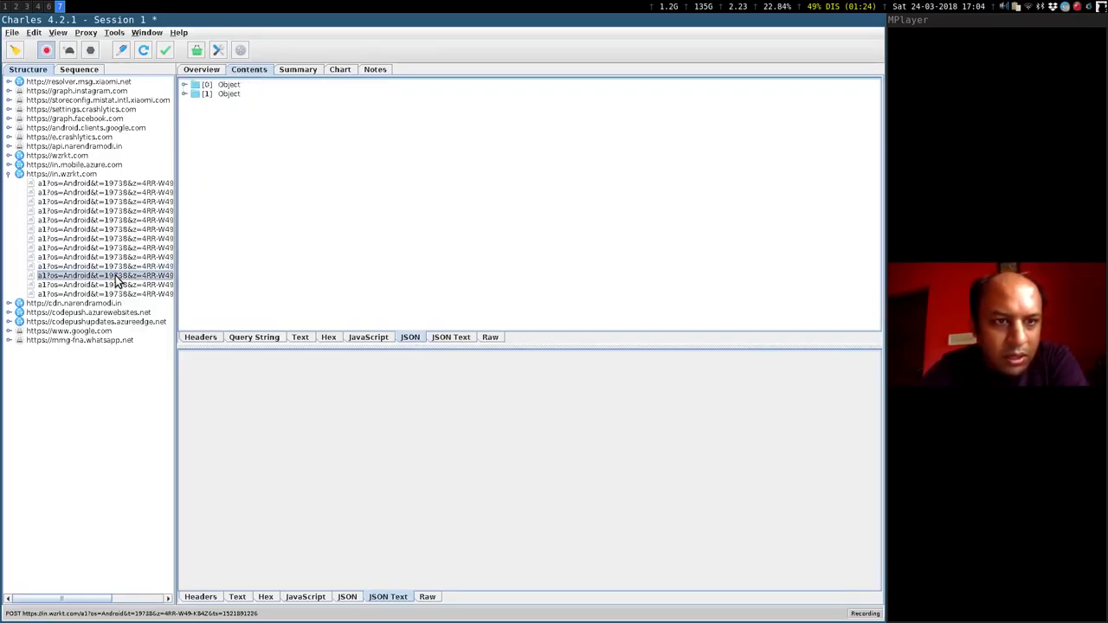
pyautogui.click(183, 94)
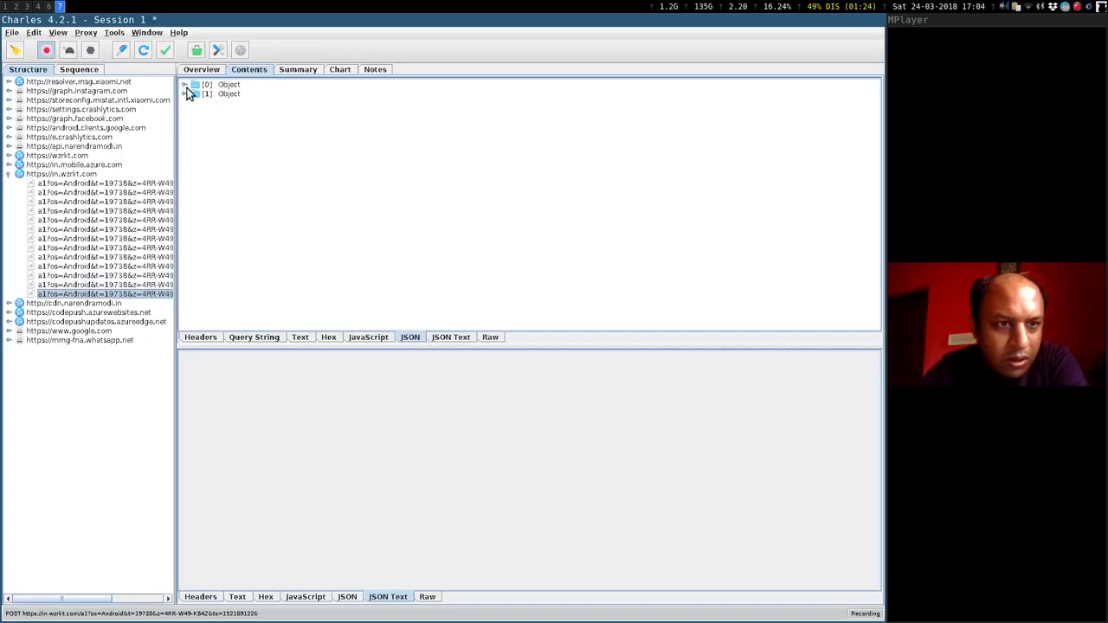
# Step: Expand the [1] Object and its profile entry to reveal Email, Country and Preferred Language fields
pyautogui.click(185, 94)
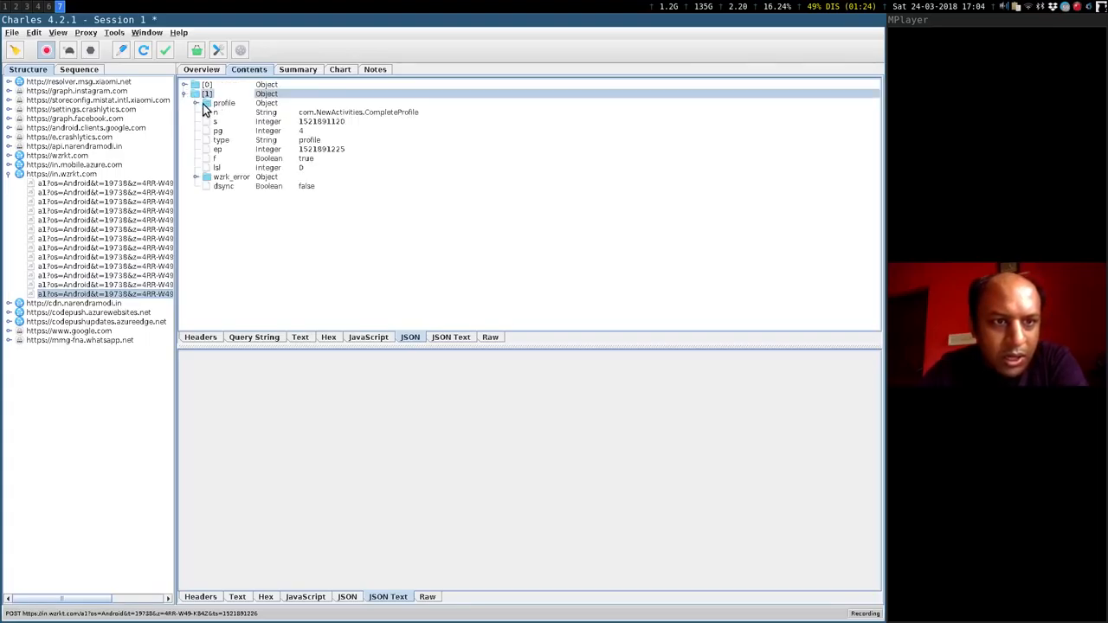
pyautogui.click(224, 102)
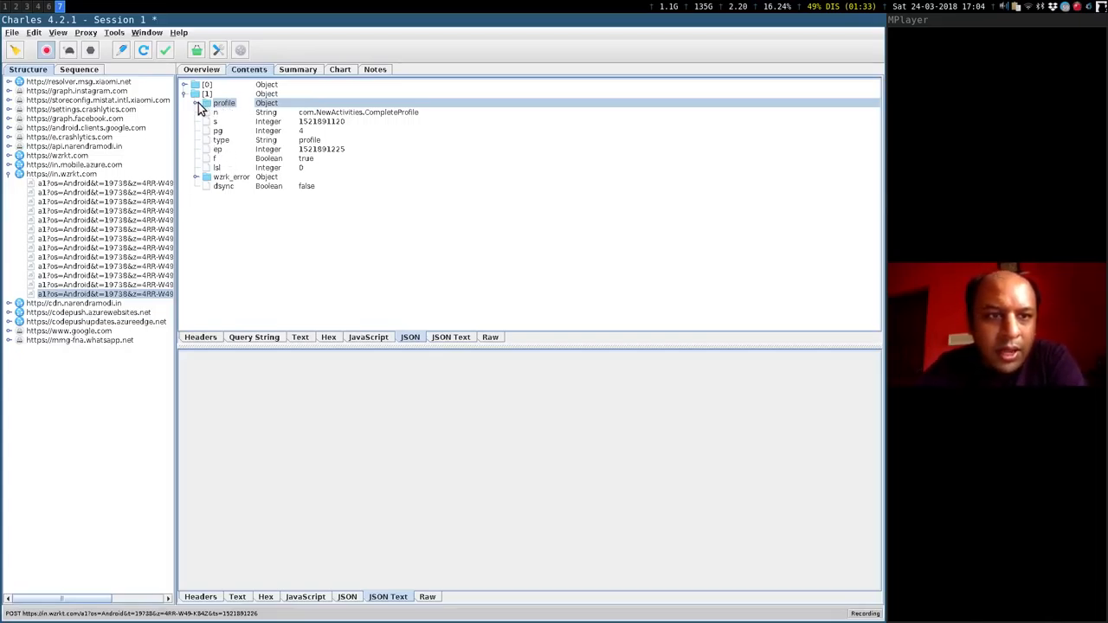
pyautogui.click(197, 102)
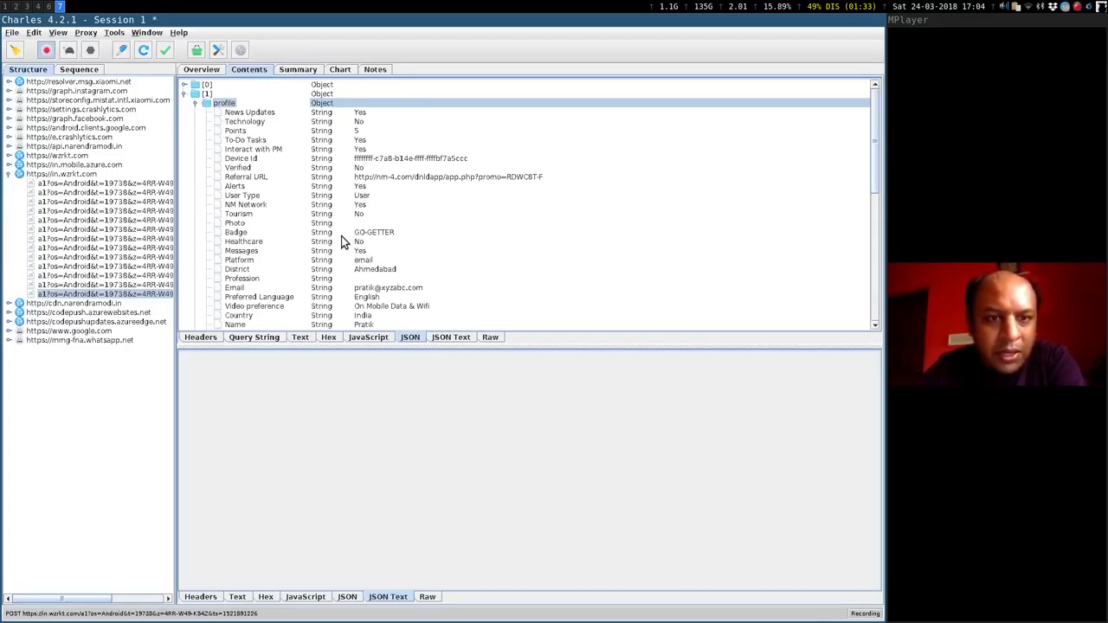
pyautogui.moveTo(320, 284)
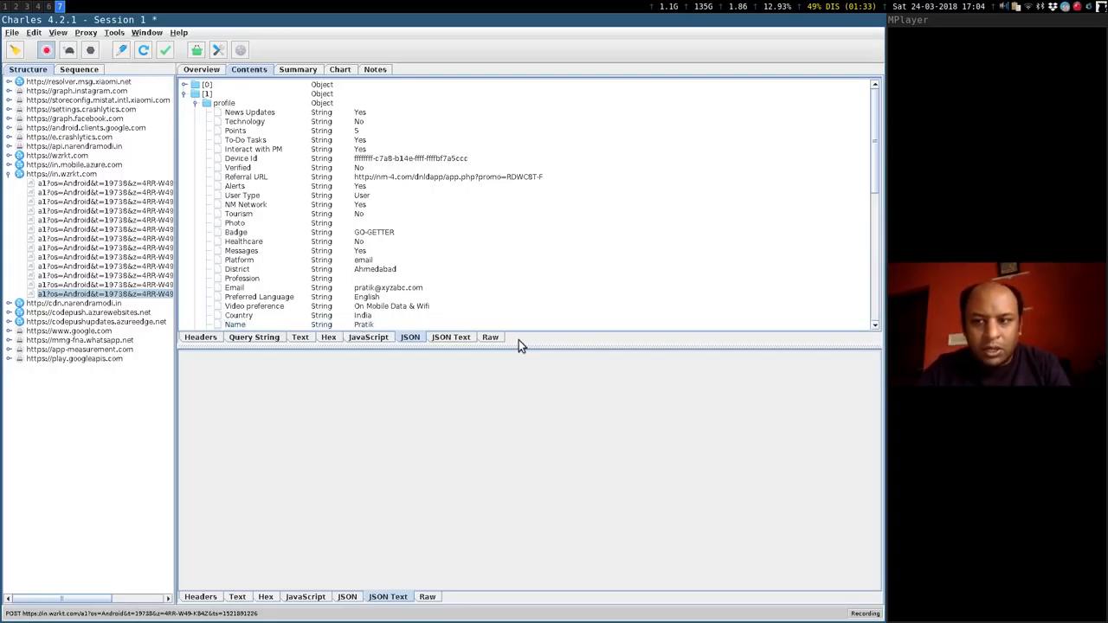
# Step: Reveal the remaining profile fields and highlight the Gender and Career rows
pyautogui.scroll(-3)
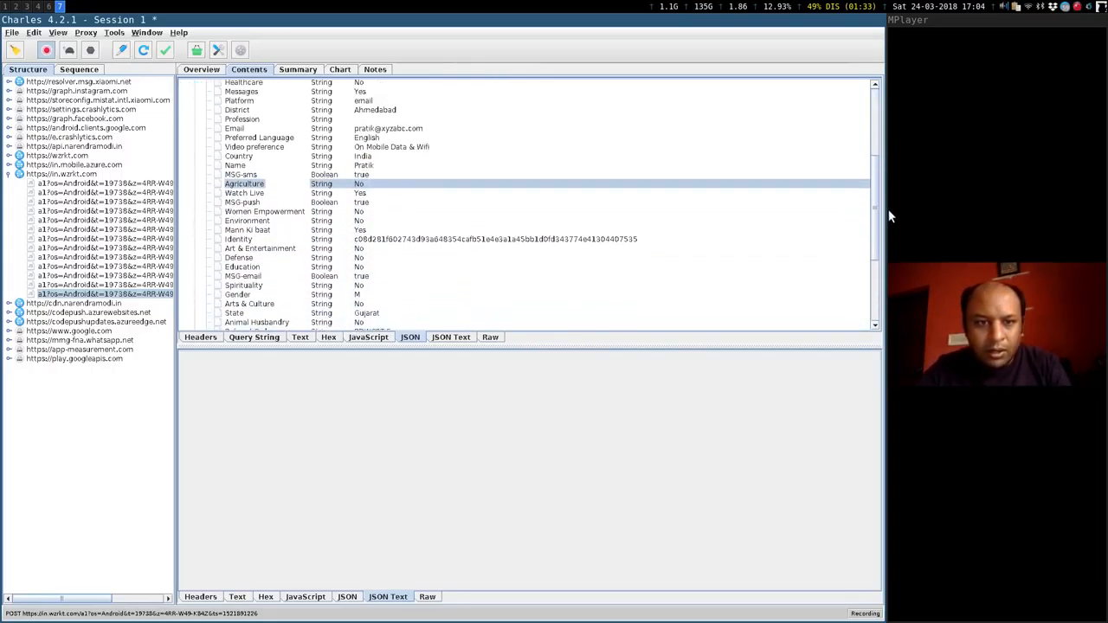
pyautogui.scroll(-3)
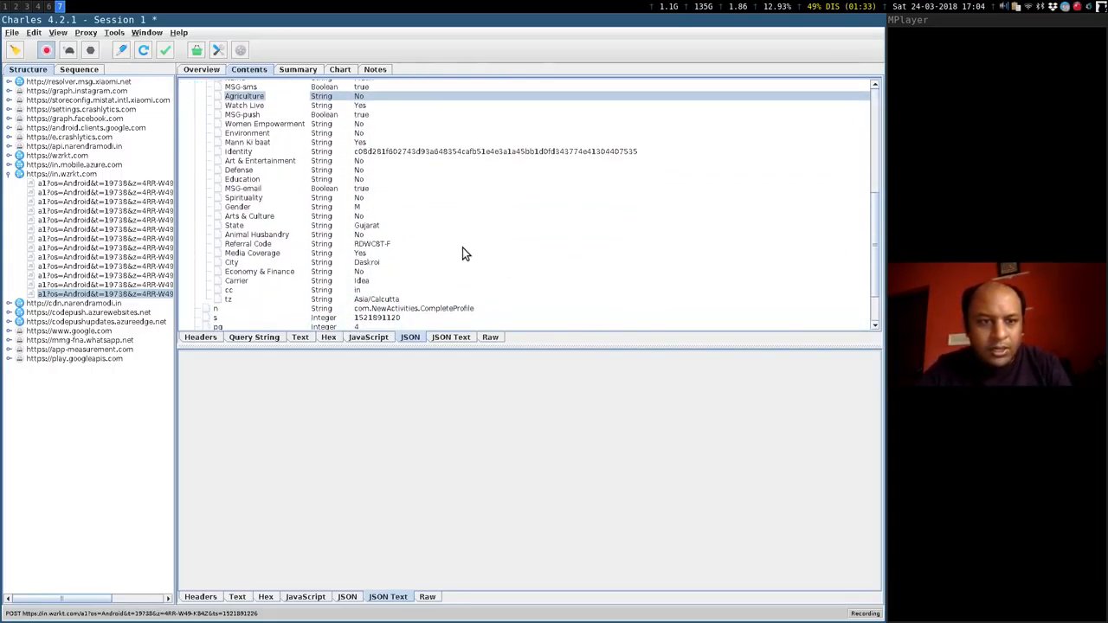
pyautogui.click(239, 206)
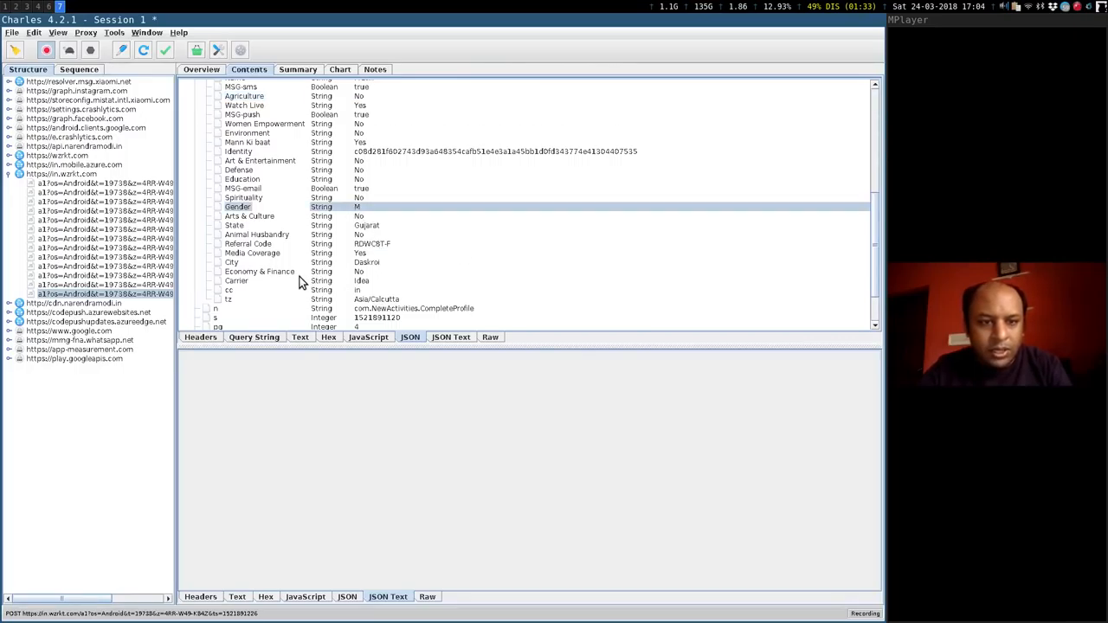
pyautogui.click(260, 281)
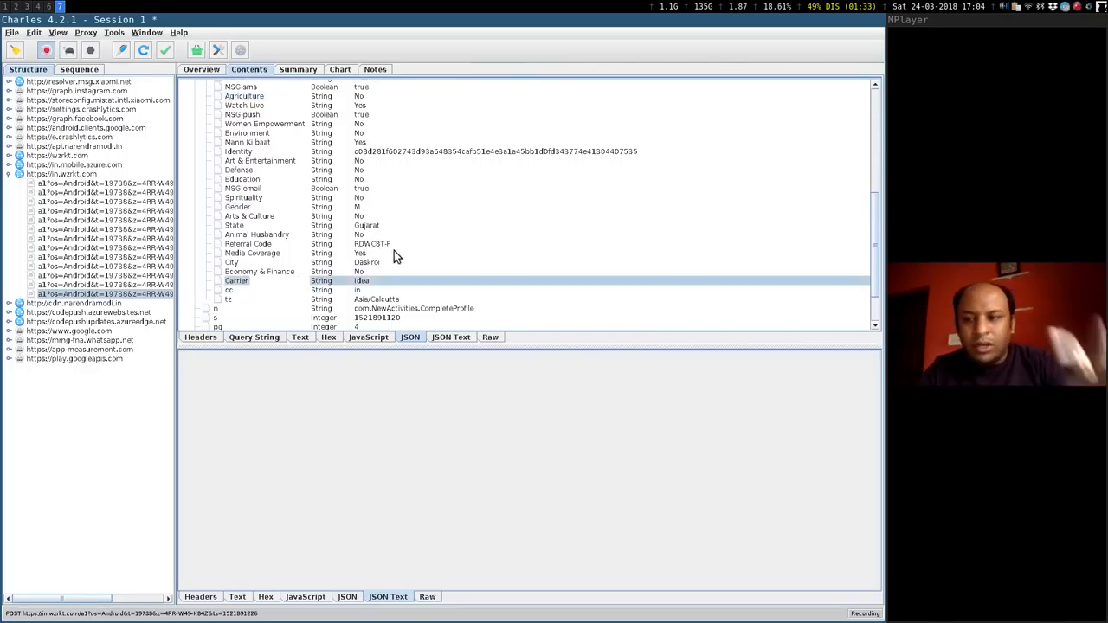